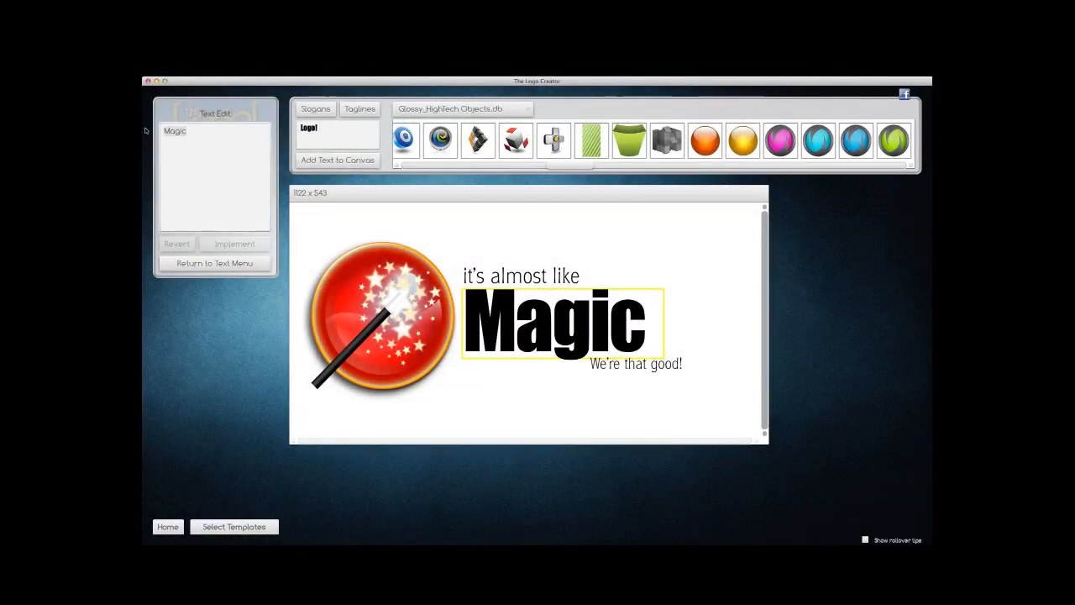
- Enter the new wording 'Change Te' in place of the Magic headline text
text(Change Te)
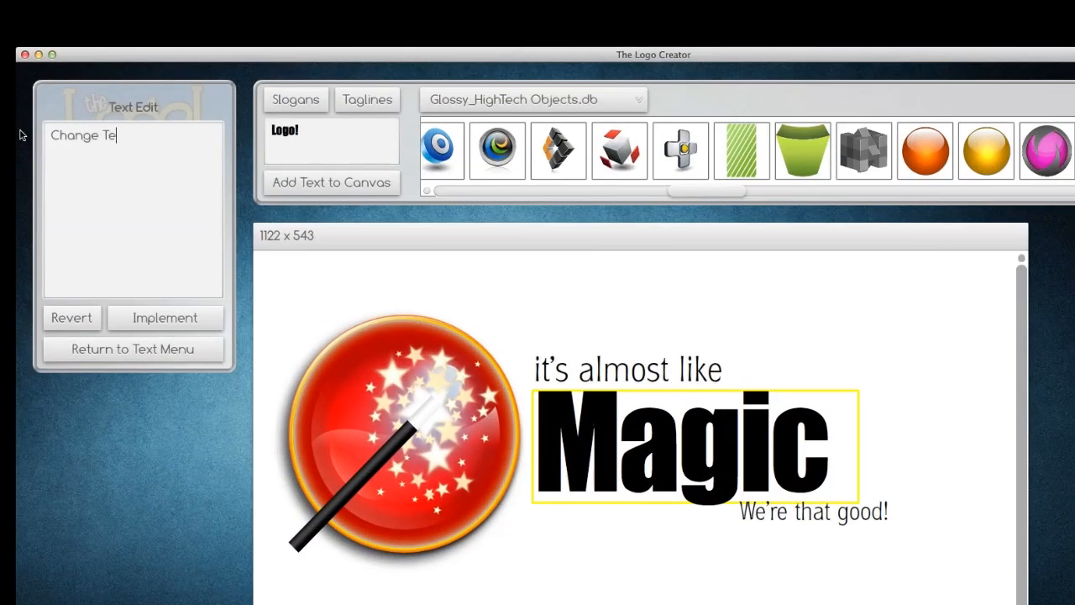
click(164, 318)
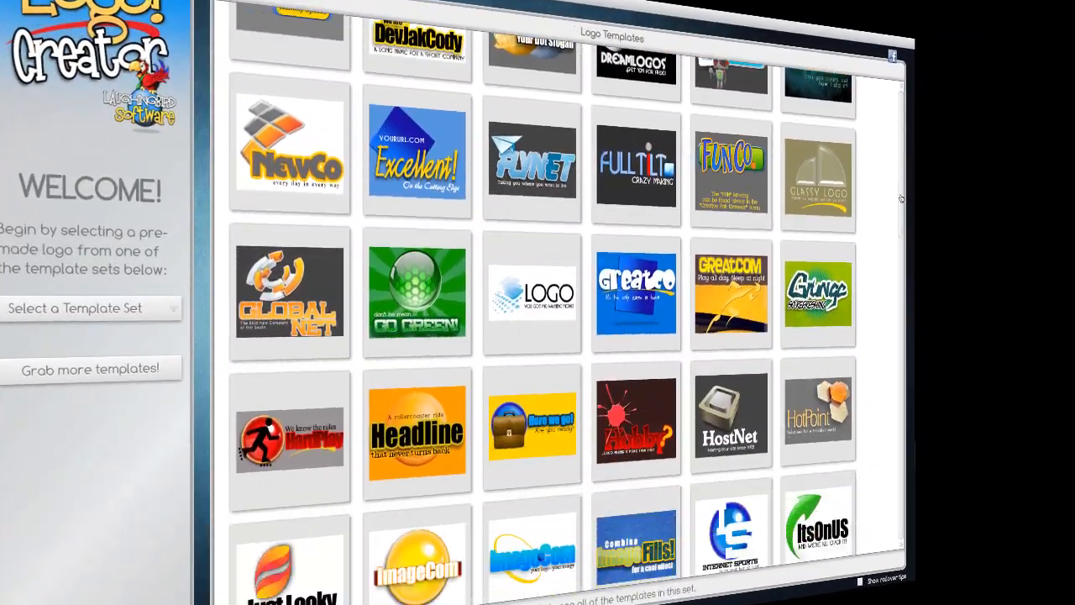
- Scroll down the Logo Templates gallery to see more pre-made designs
scroll(down, 3)
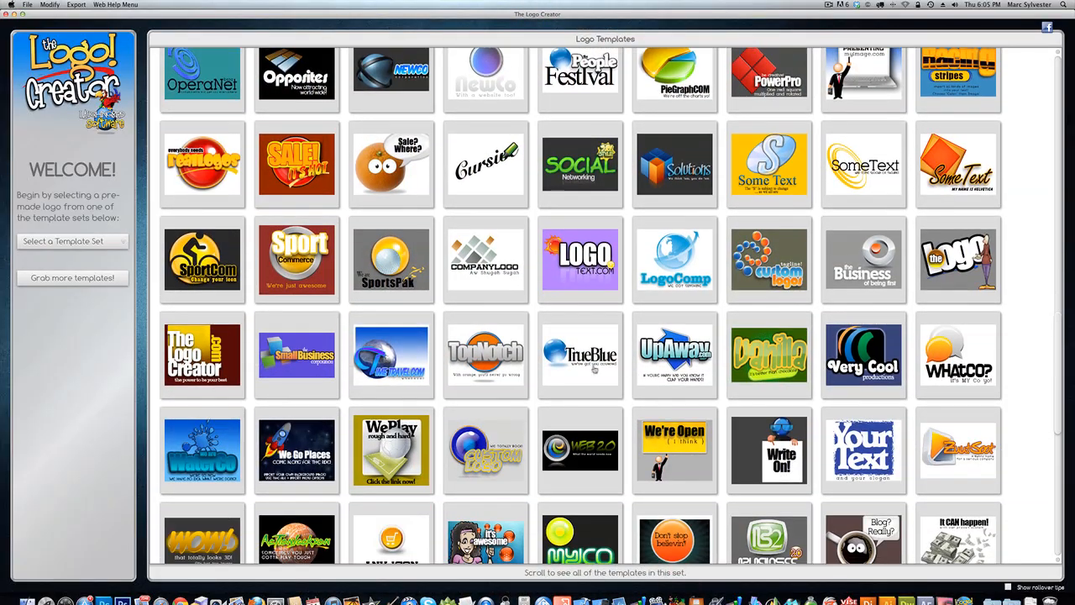
- Load the TopNotch template and implement the headline 'Get Started' so it reads 'Get Started Today!'
click(485, 353)
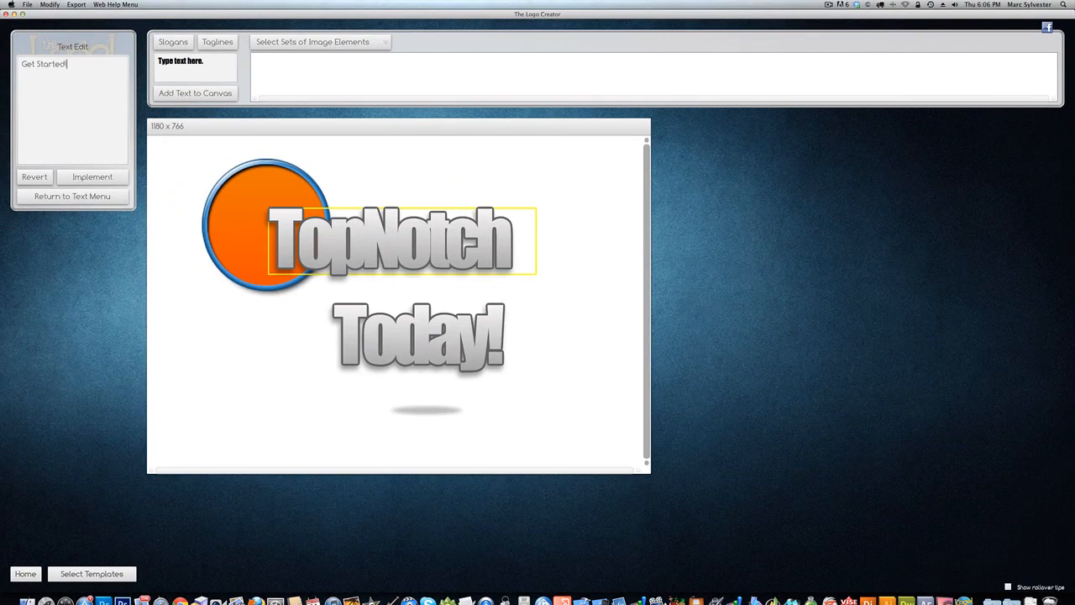
click(92, 176)
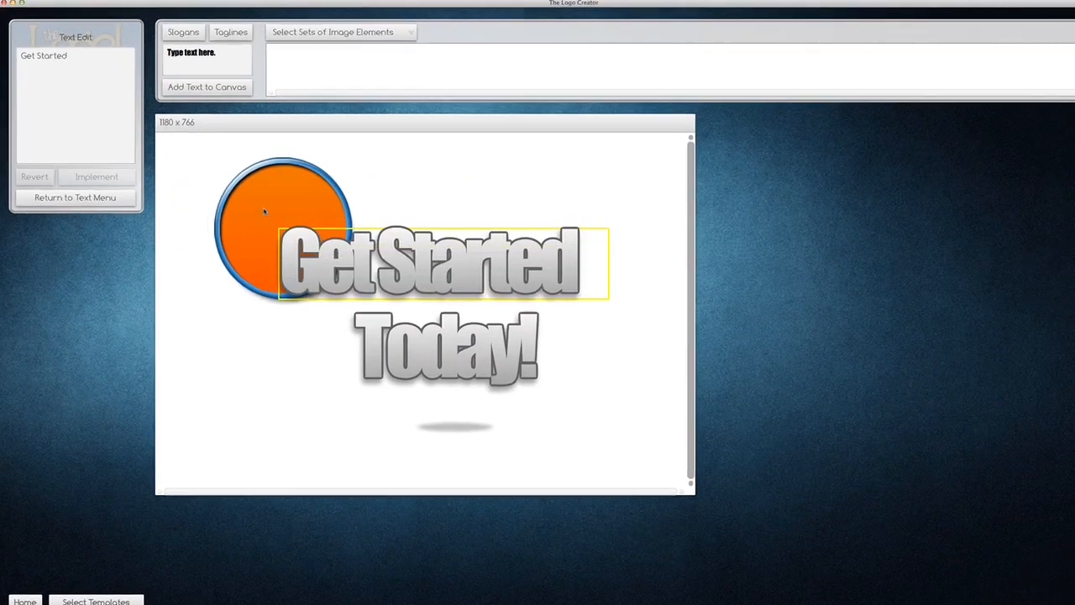